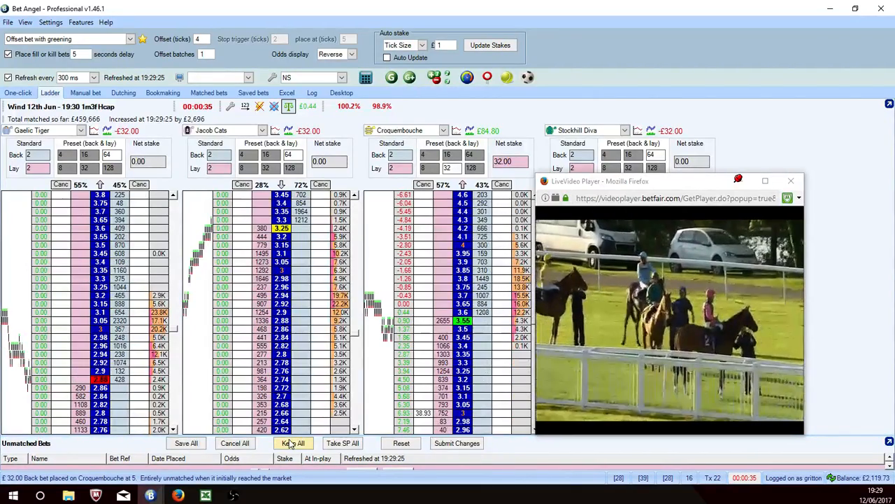
Step: Set unmatched bets to Keep All at the off and unmute the LiveVideo Player
{"action": "left_click", "coordinate": [292, 442]}
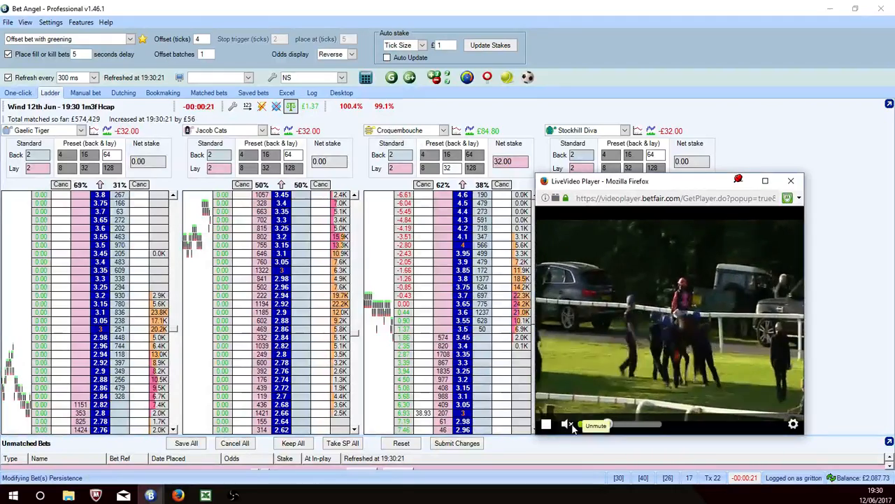
{"action": "left_click", "coordinate": [568, 424]}
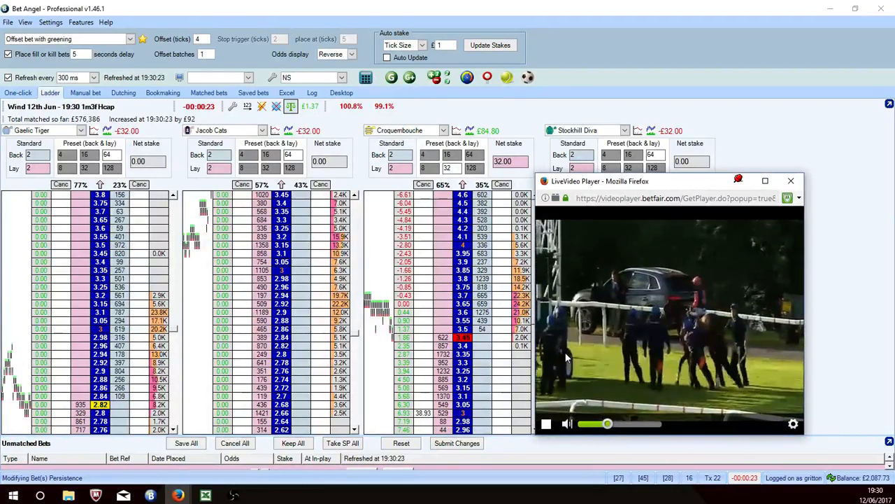